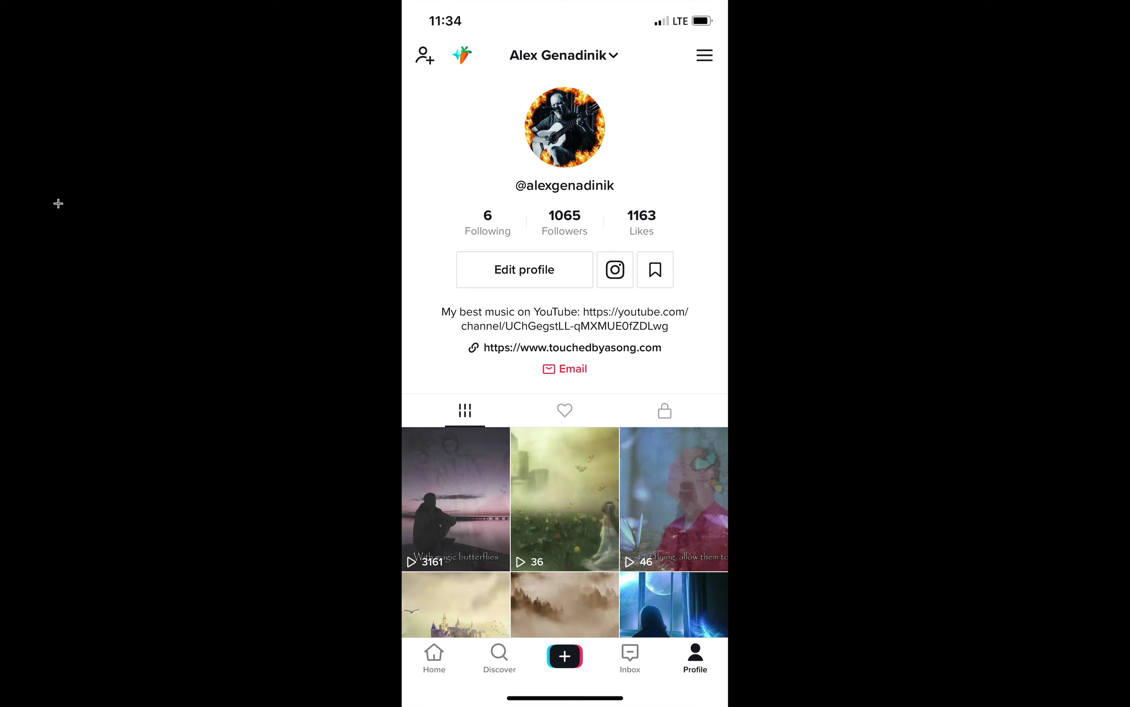
mouse_move(163, 205)
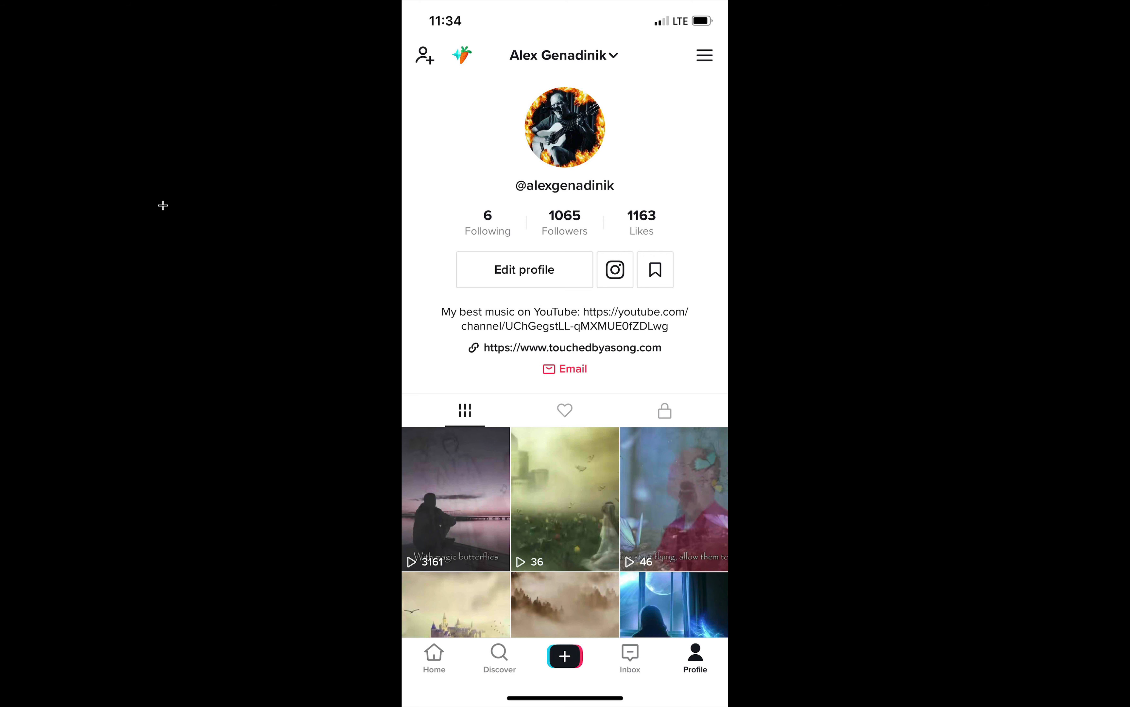
mouse_move(568, 220)
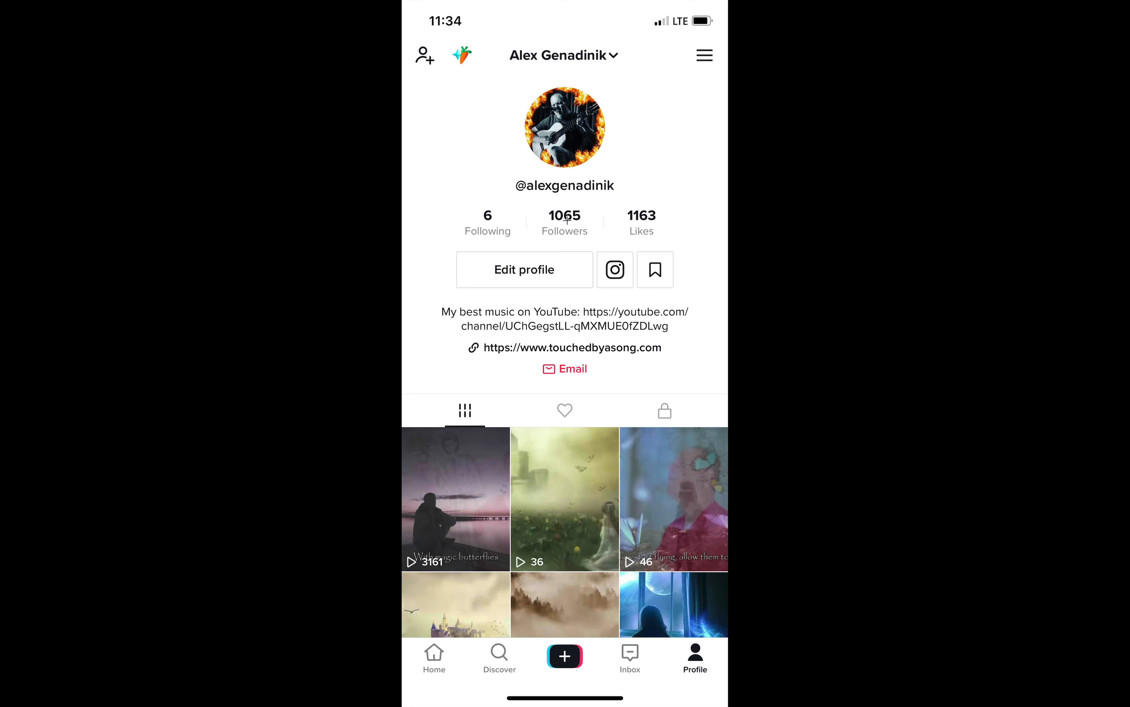
mouse_move(188, 330)
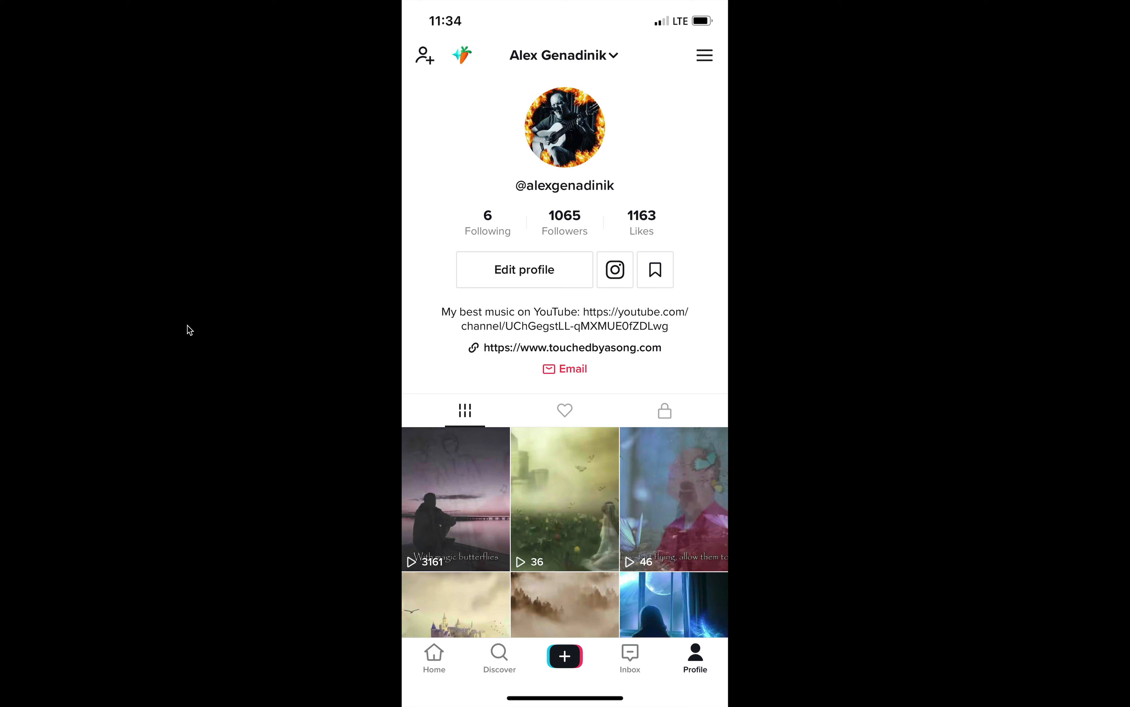
mouse_move(468, 351)
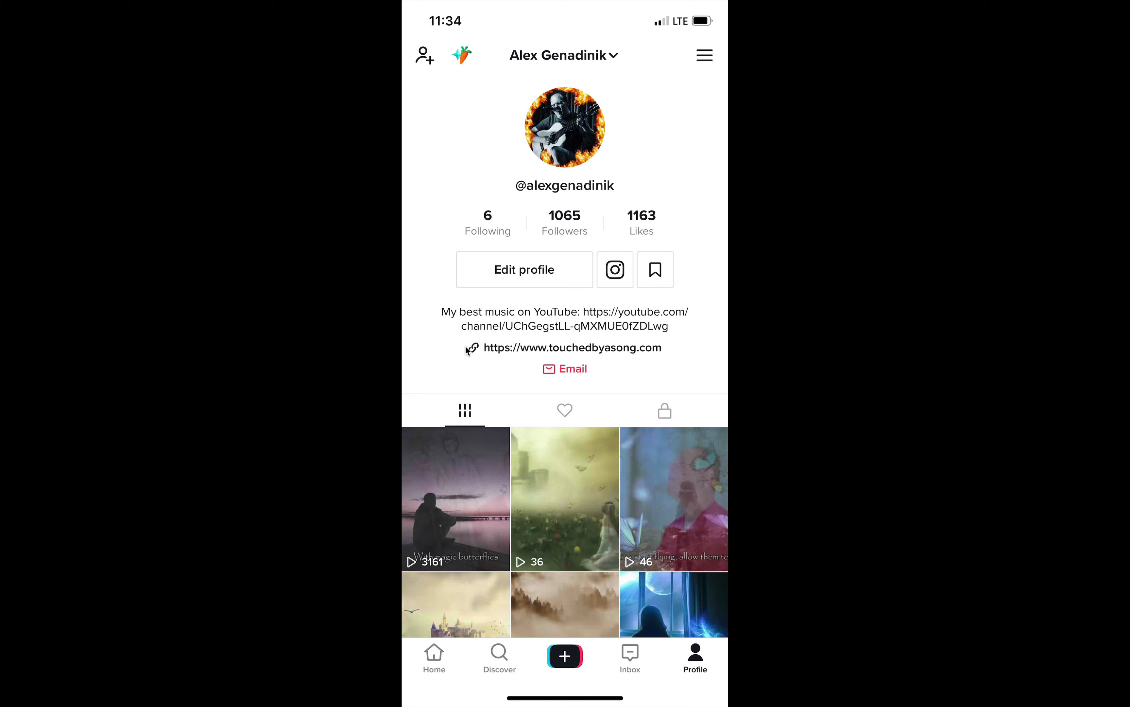
mouse_move(464, 544)
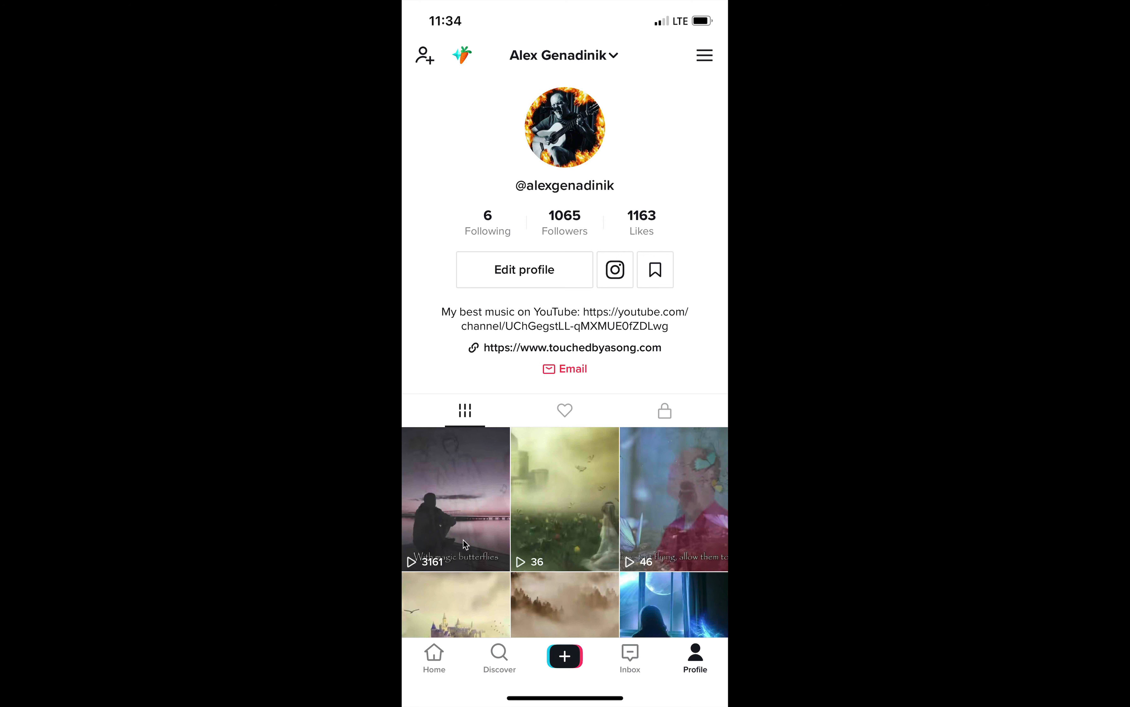
mouse_move(438, 568)
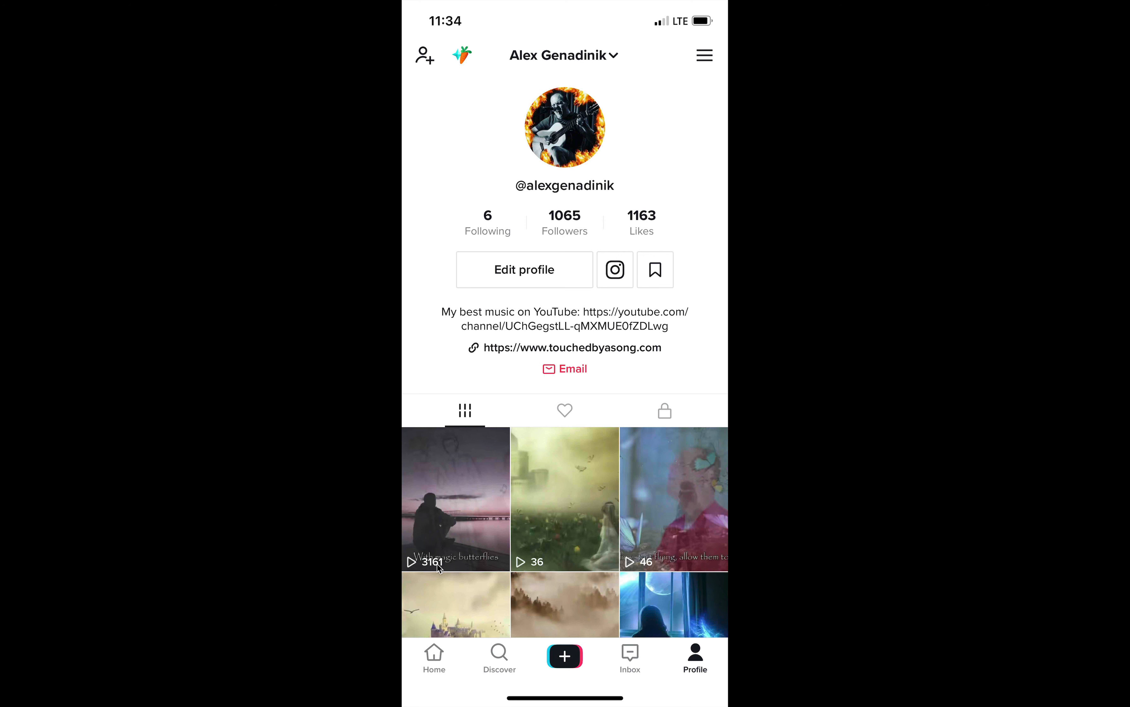
mouse_move(638, 564)
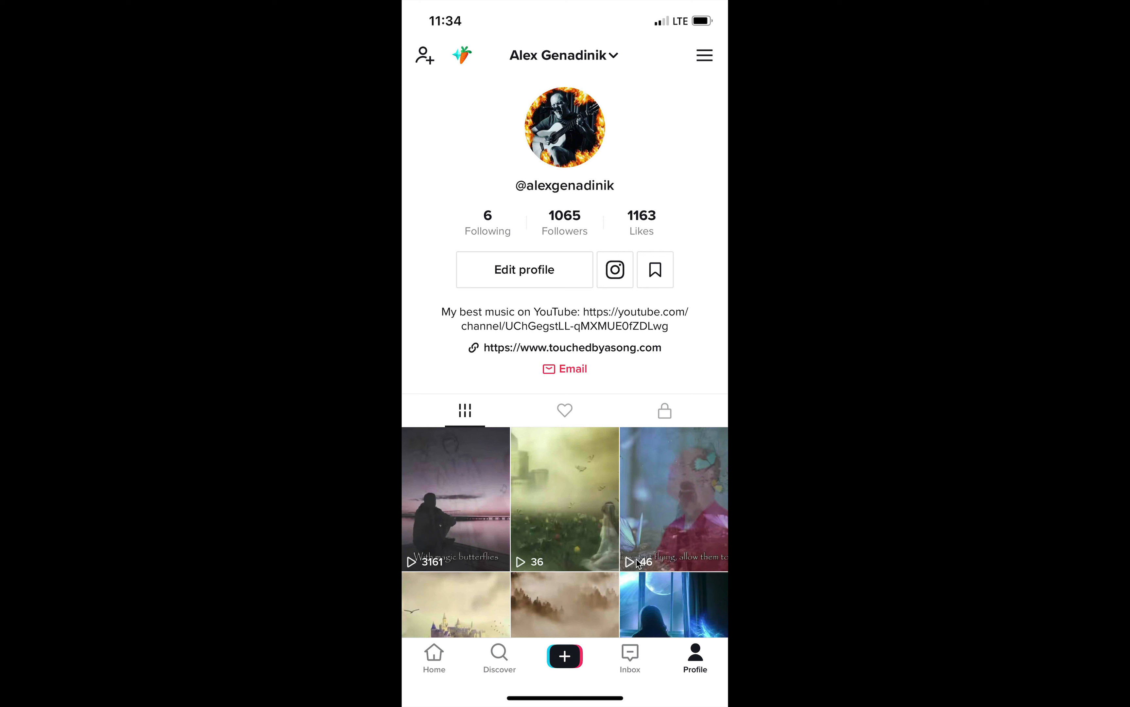
mouse_move(298, 466)
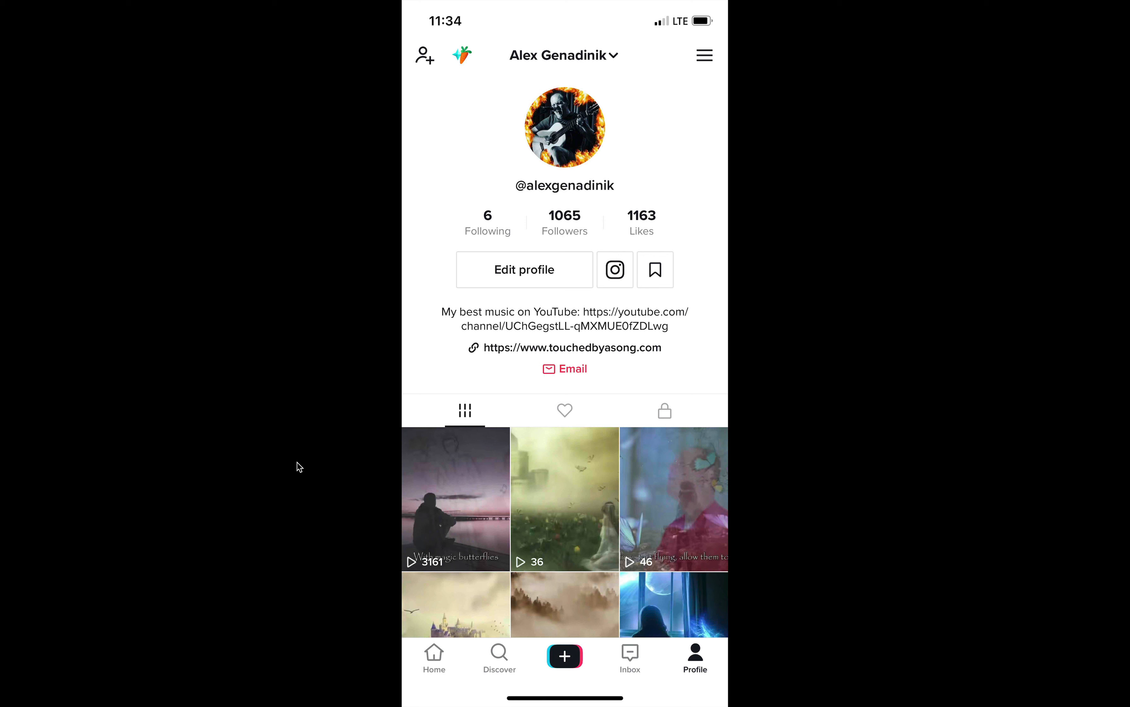
mouse_move(685, 595)
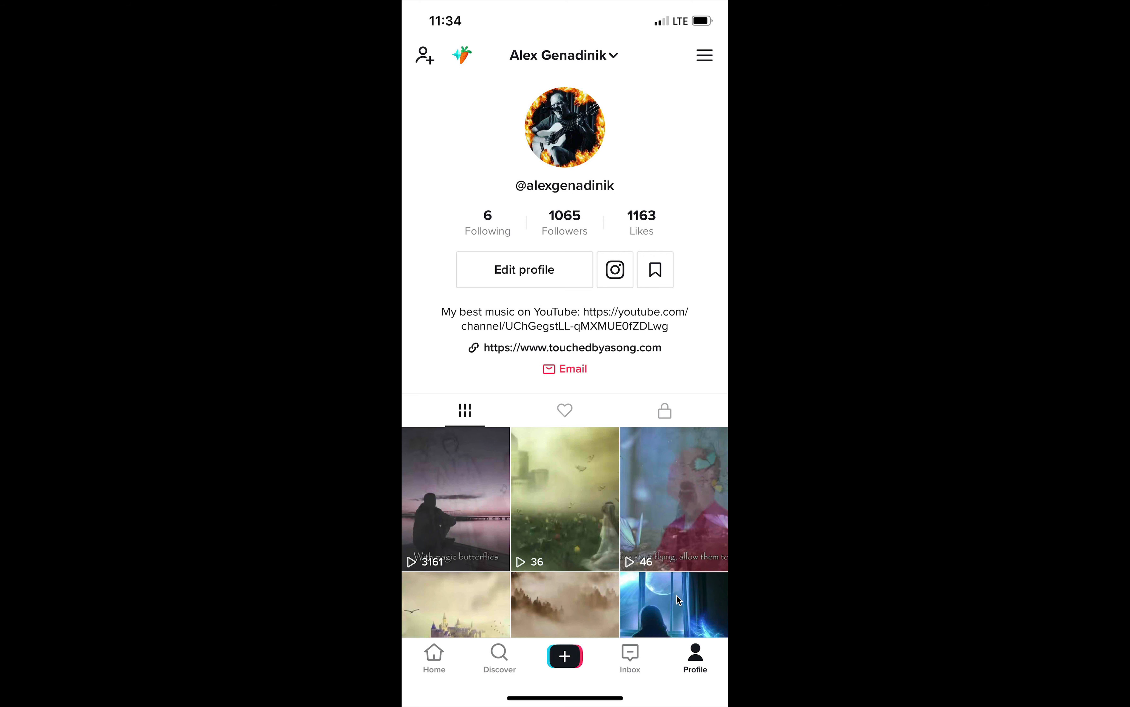
mouse_move(651, 614)
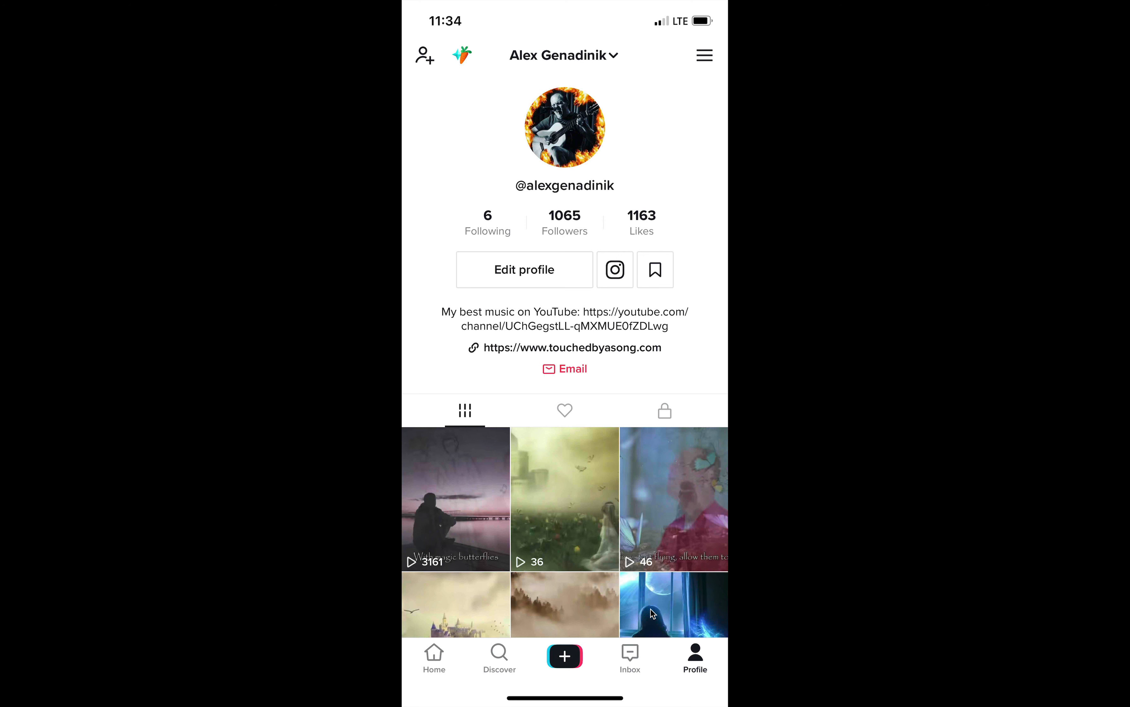
mouse_move(666, 605)
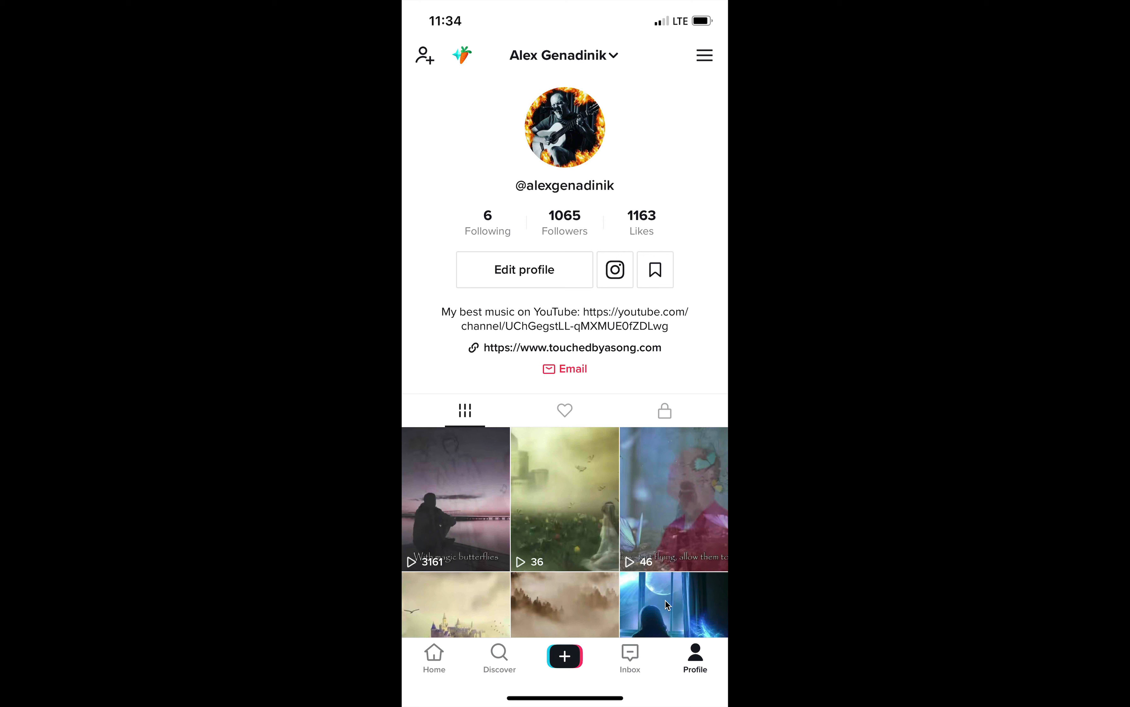
mouse_move(445, 465)
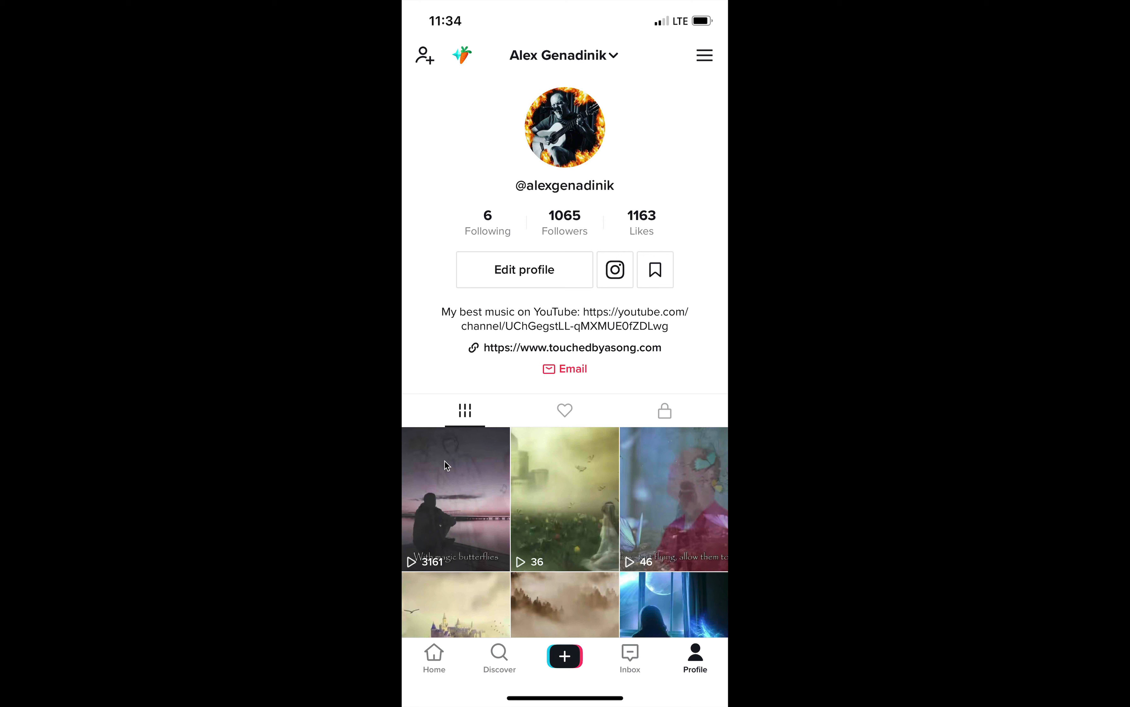
mouse_move(448, 484)
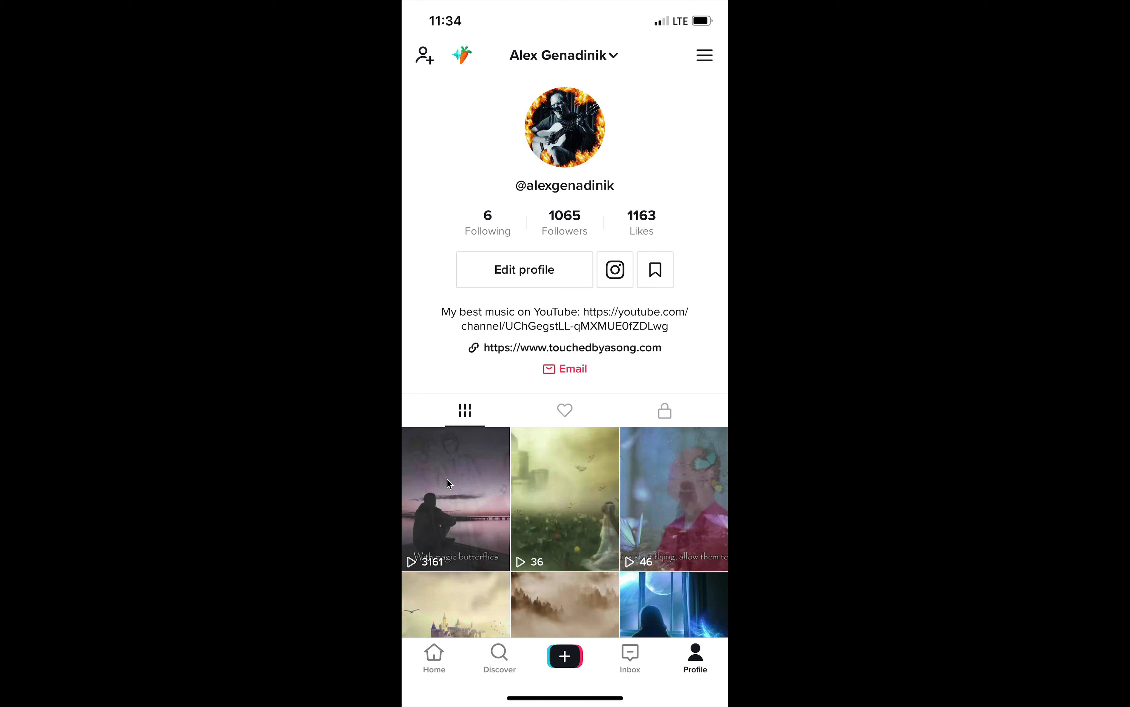
mouse_move(664, 611)
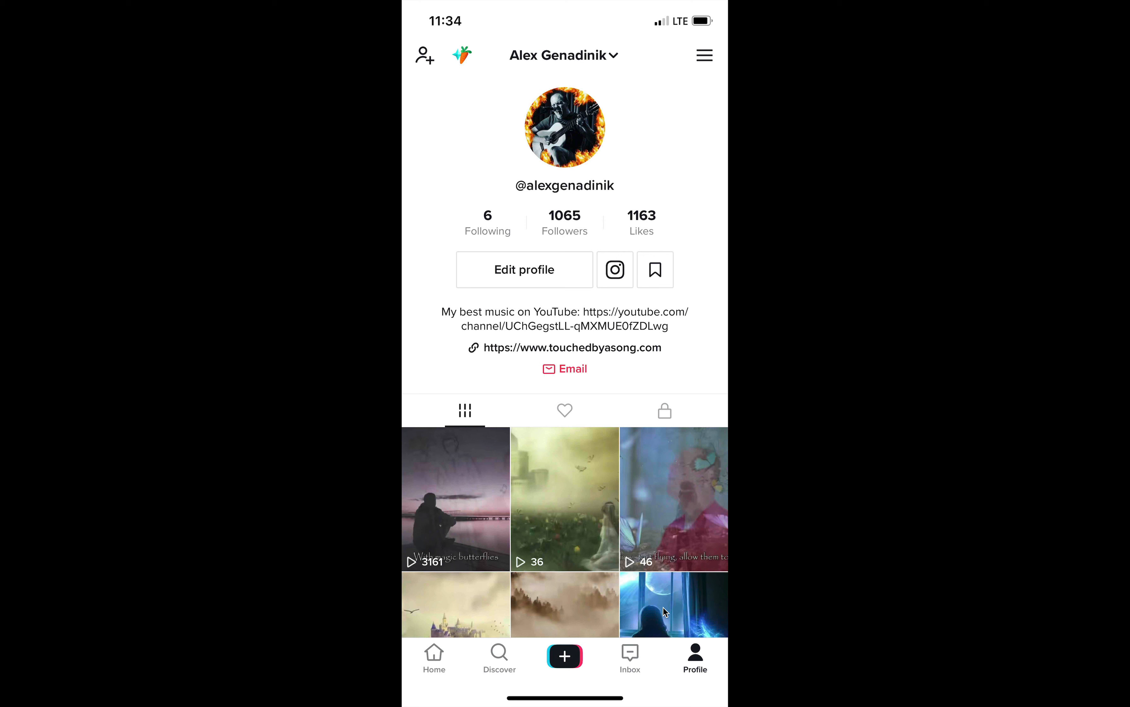
mouse_move(665, 592)
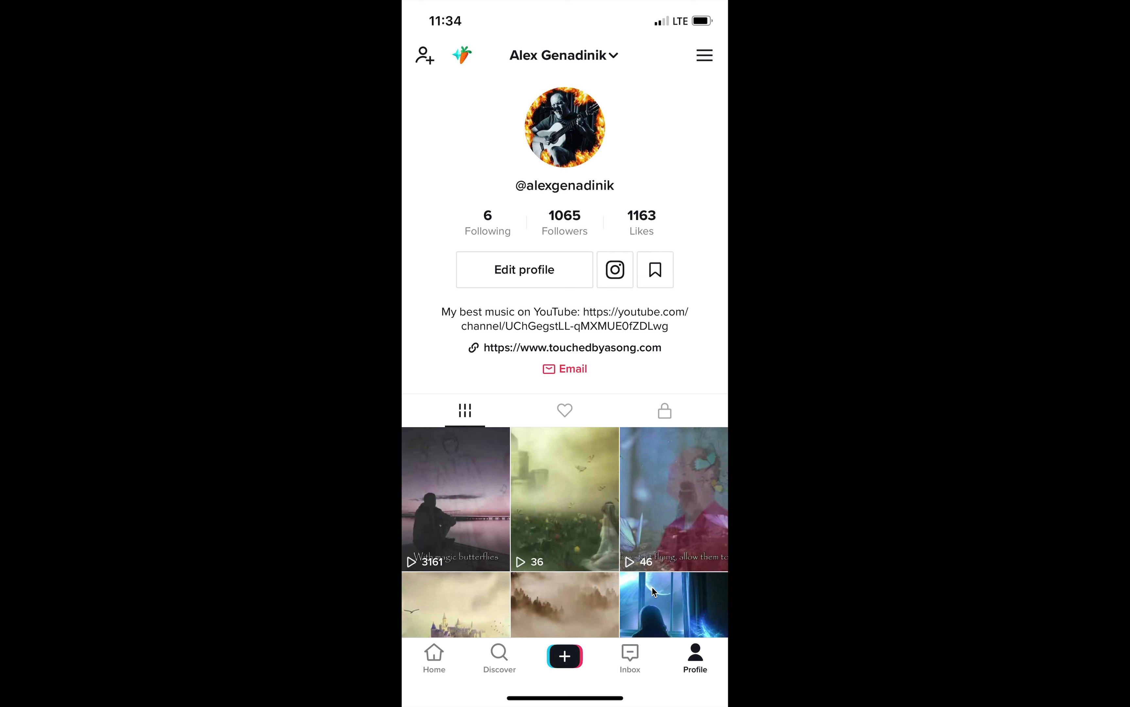
mouse_move(586, 225)
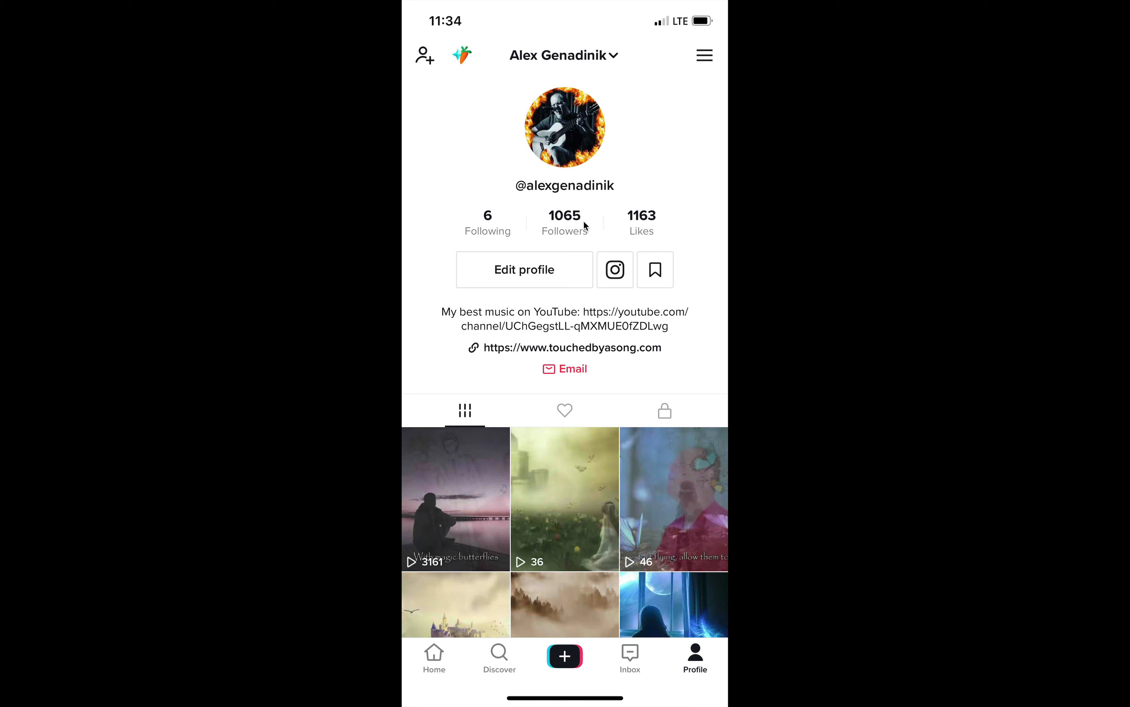
mouse_move(586, 226)
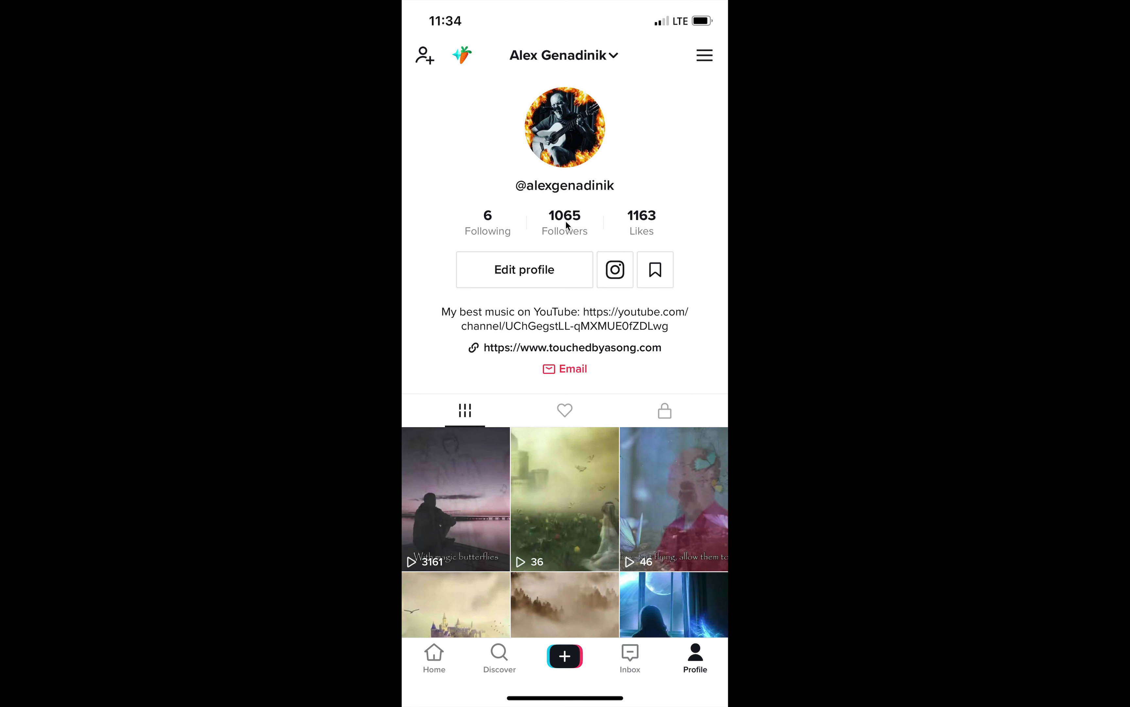
mouse_move(578, 225)
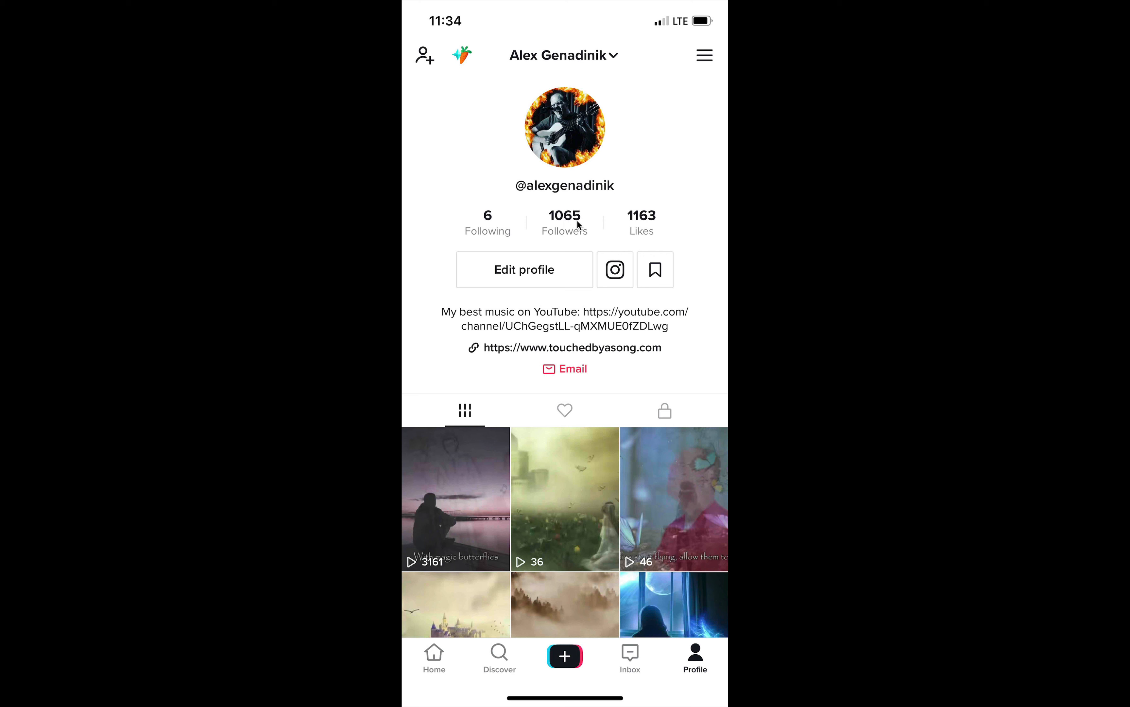
mouse_move(557, 233)
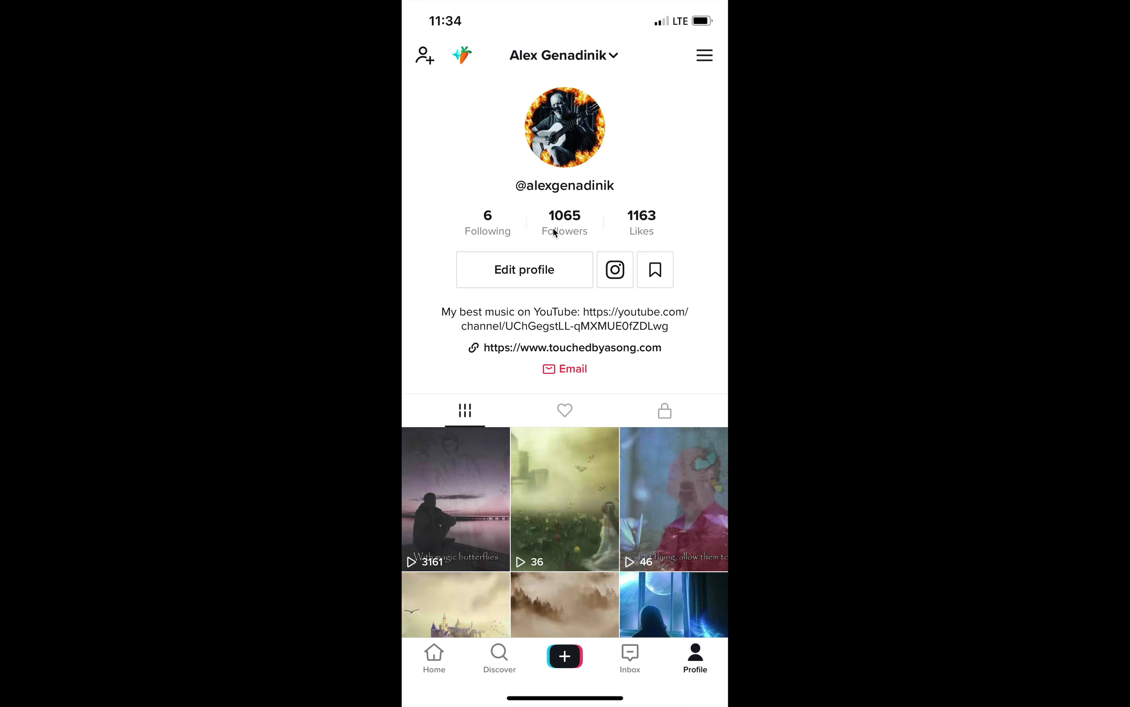
mouse_move(557, 227)
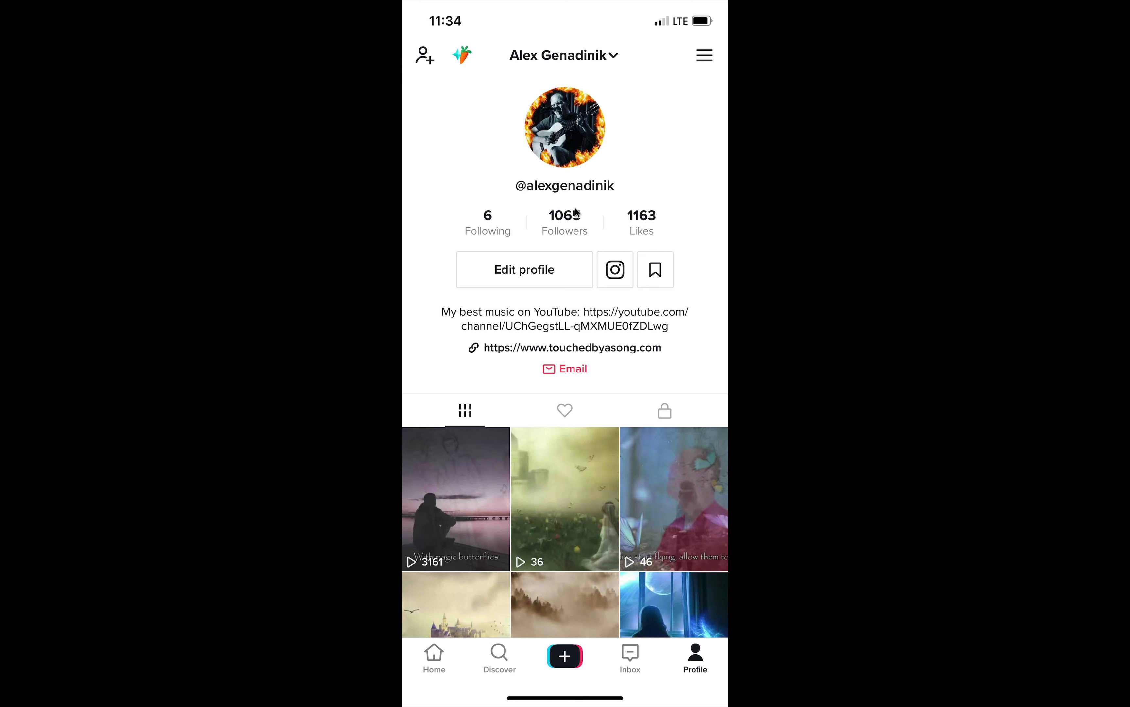
mouse_move(549, 238)
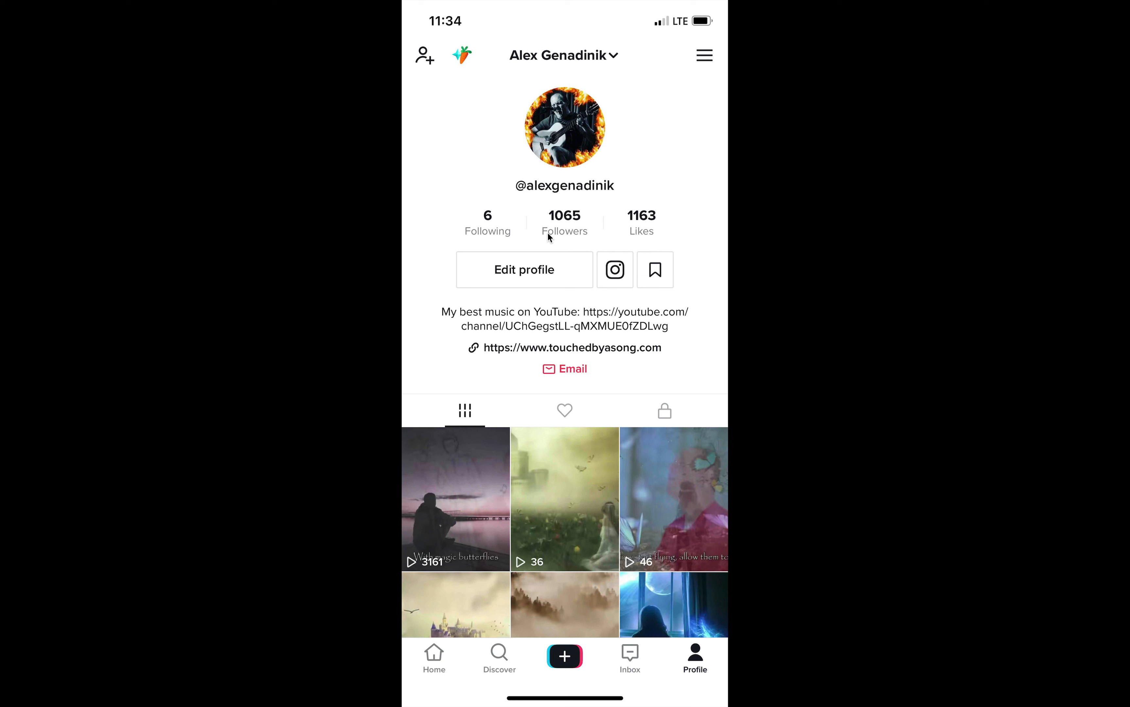
mouse_move(582, 226)
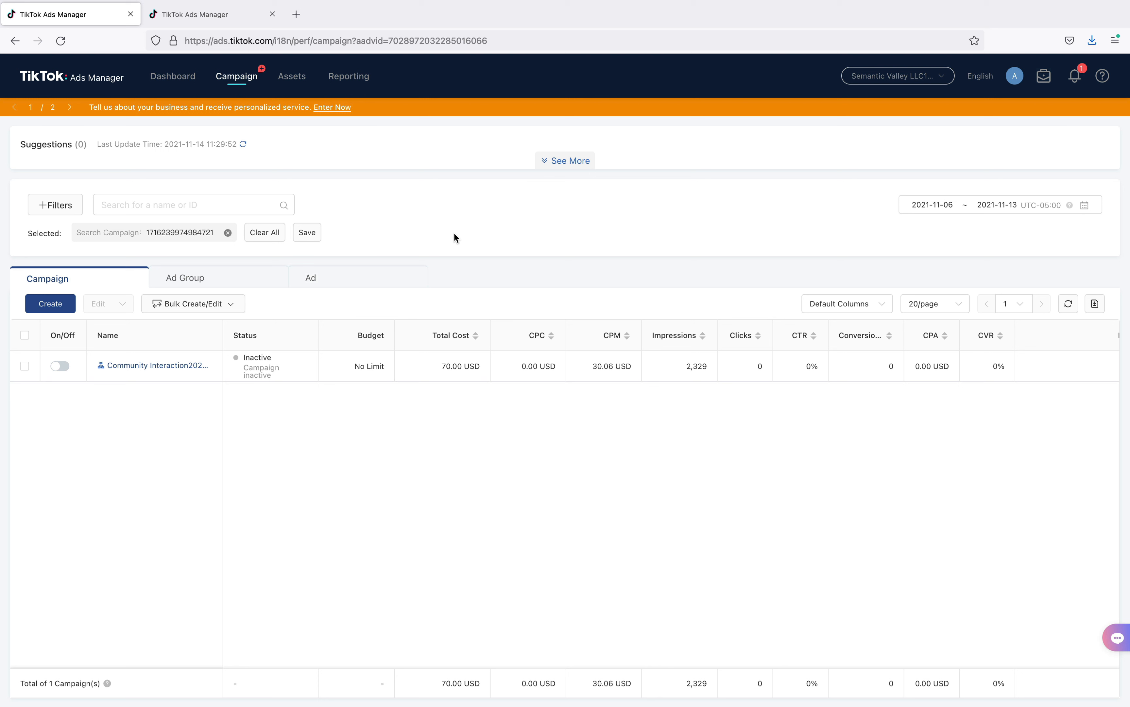
mouse_move(467, 247)
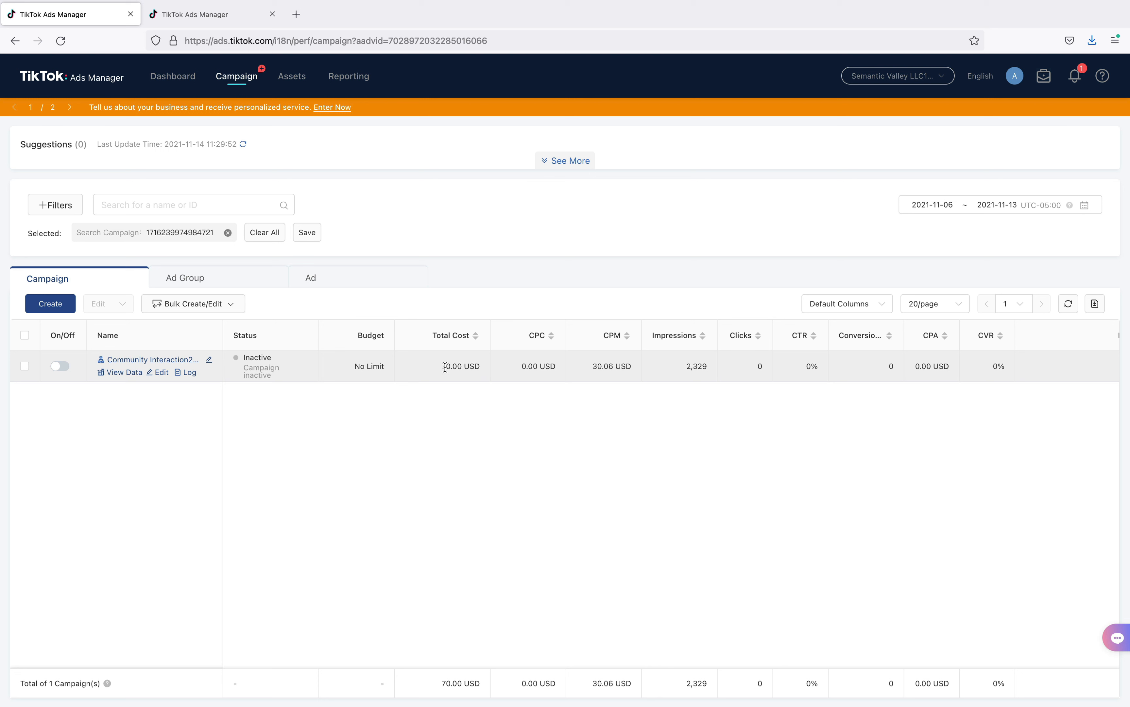
- Highlight the inactive campaign's 70.00 USD total cost alongside its 2,329 impressions
double_click(460, 367)
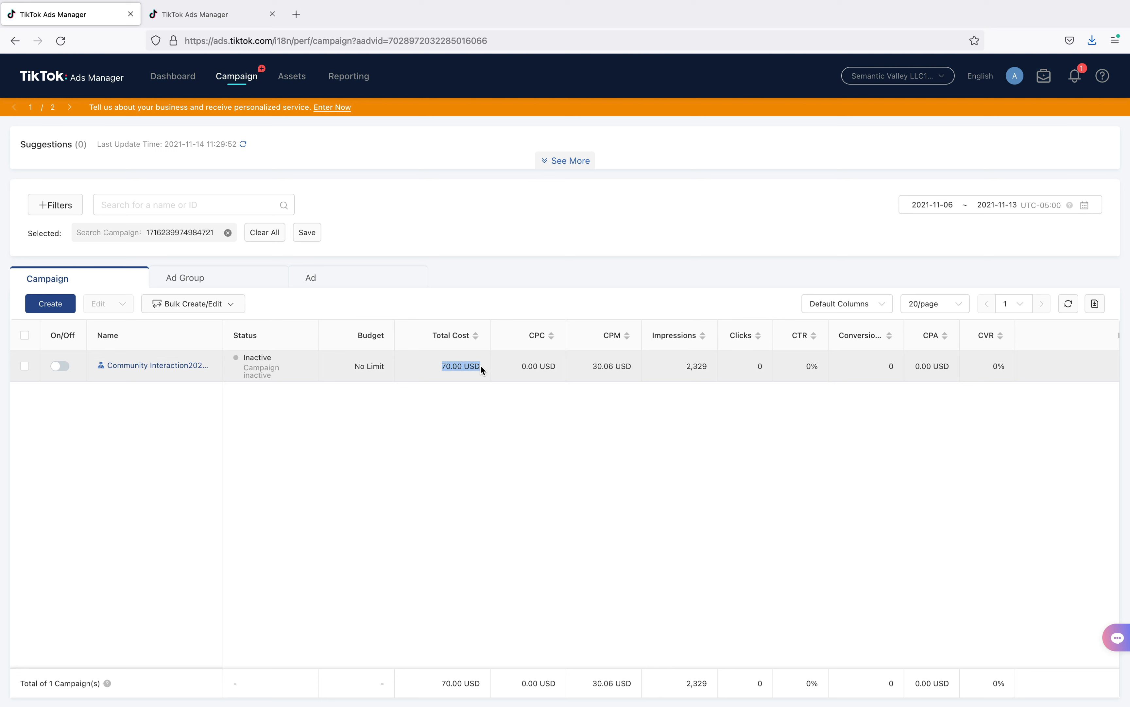
mouse_move(756, 369)
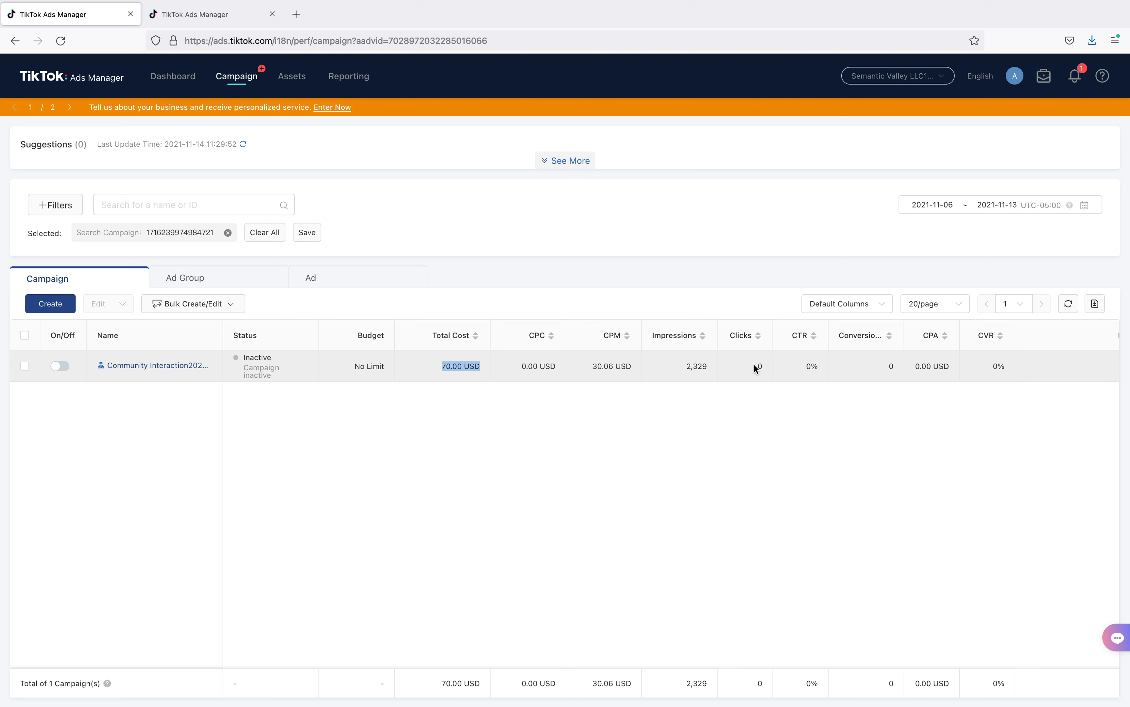